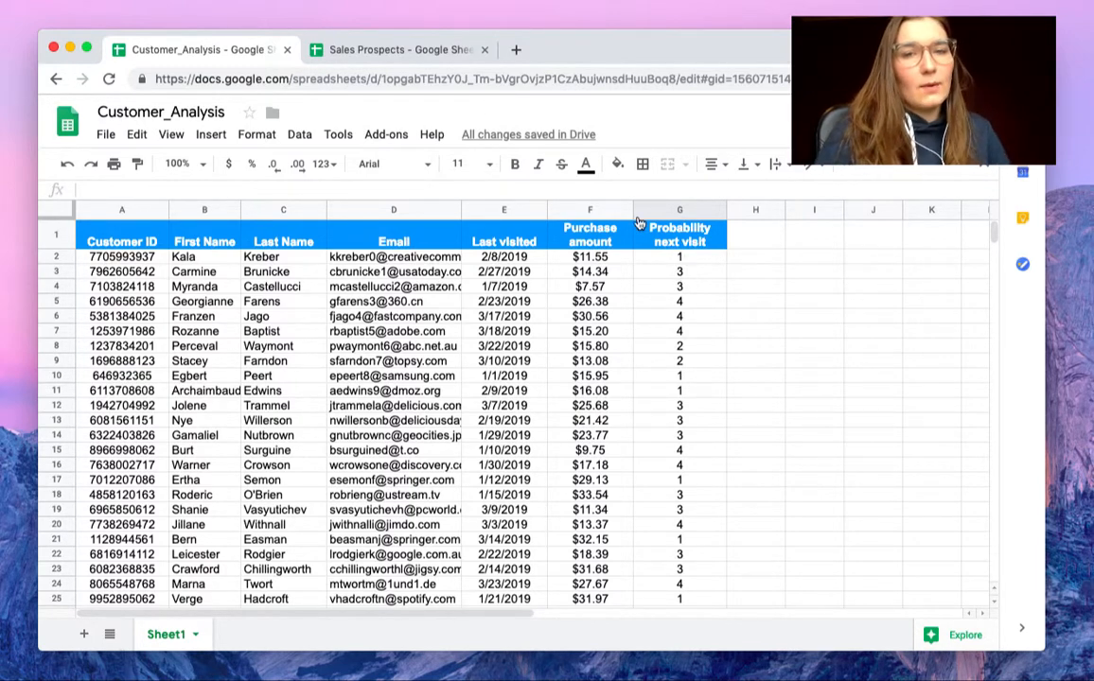
Check the empty Sales Prospects sheet, then launch Sheetgo from Customer_Analysis
left_click(399, 49)
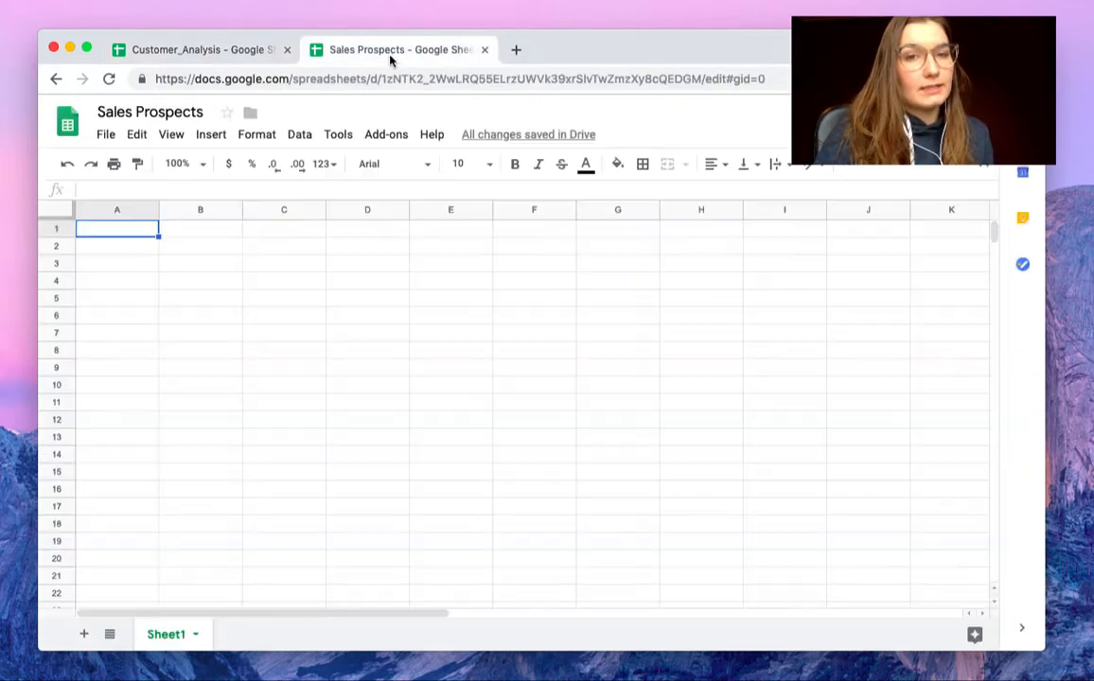
left_click(198, 50)
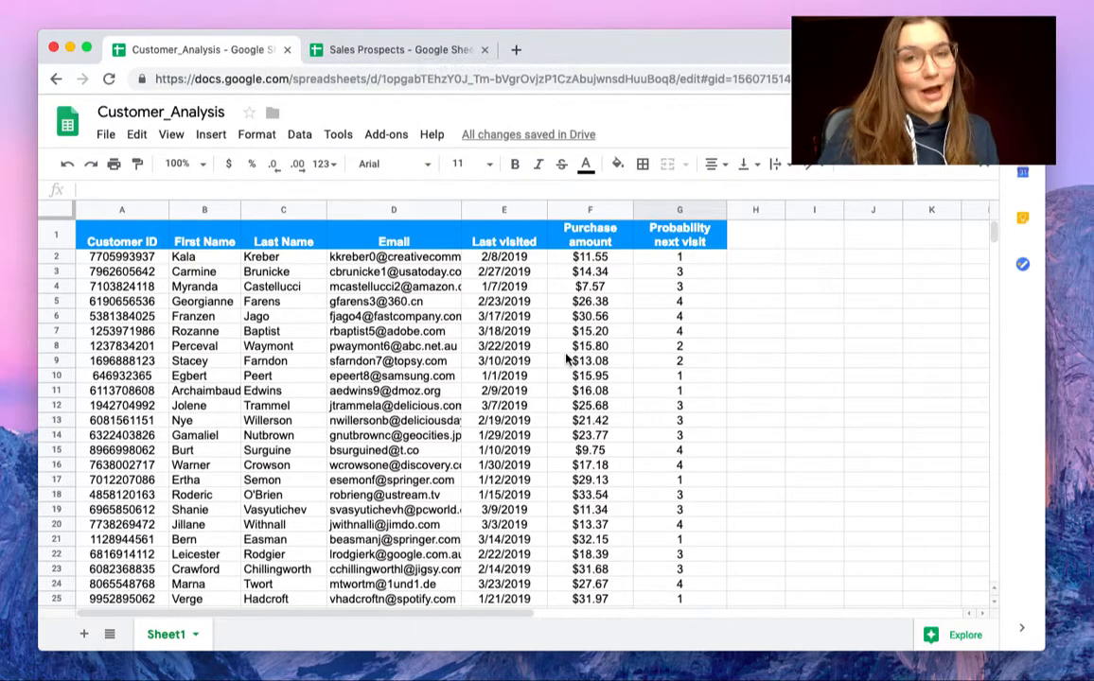
left_click(386, 133)
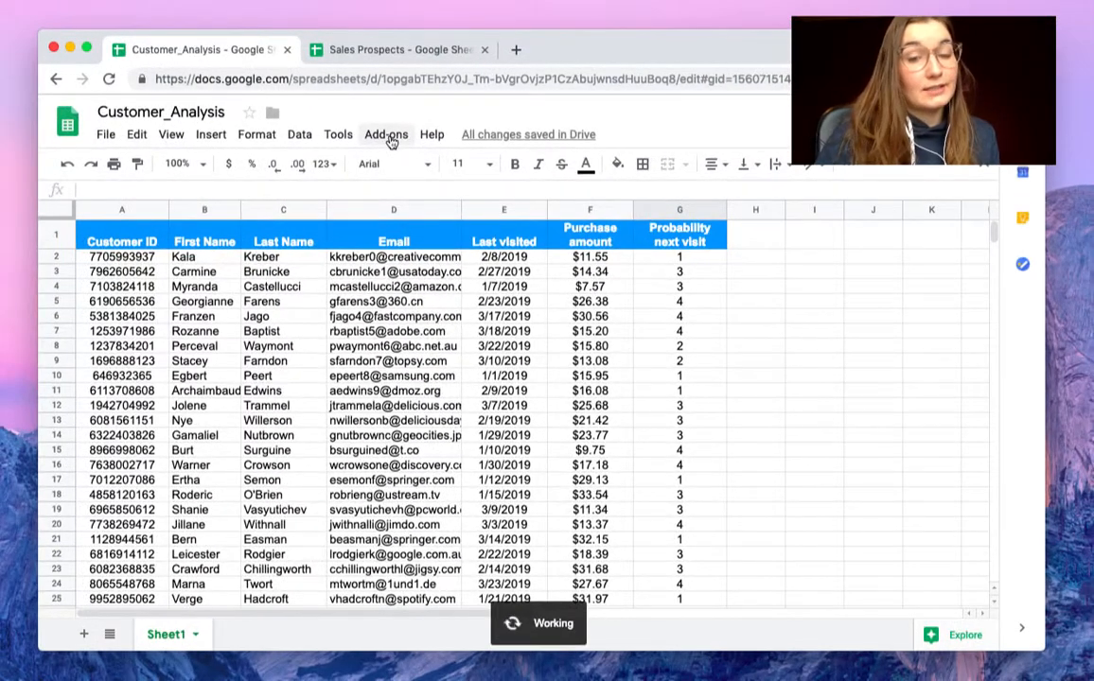
left_click(386, 133)
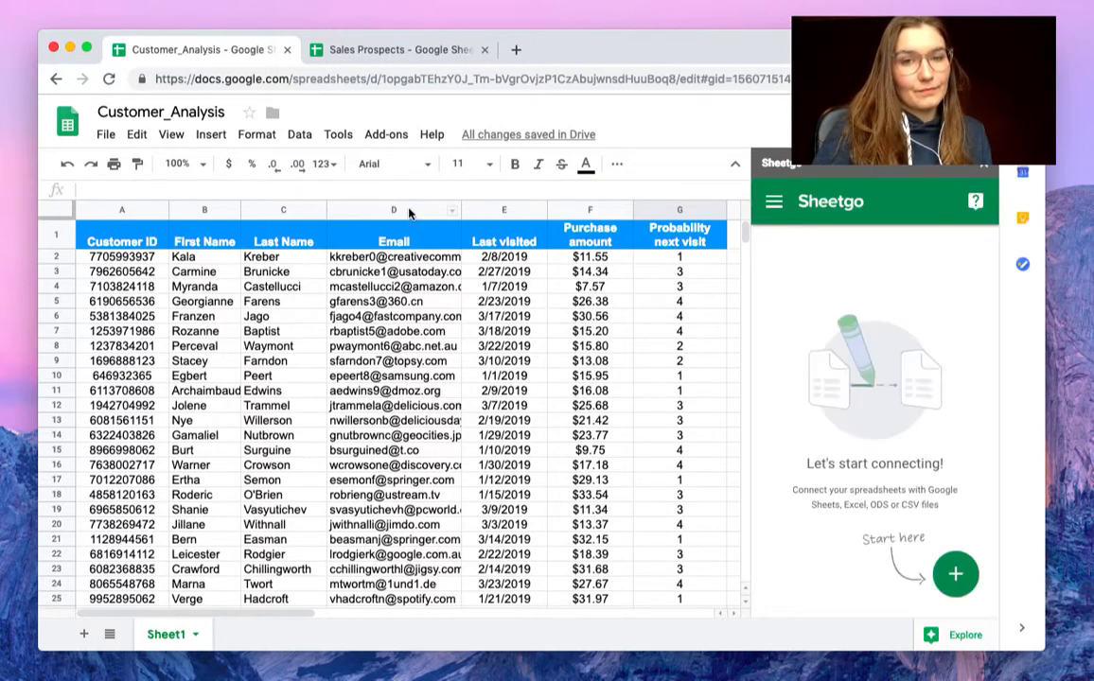
mouse_move(765, 364)
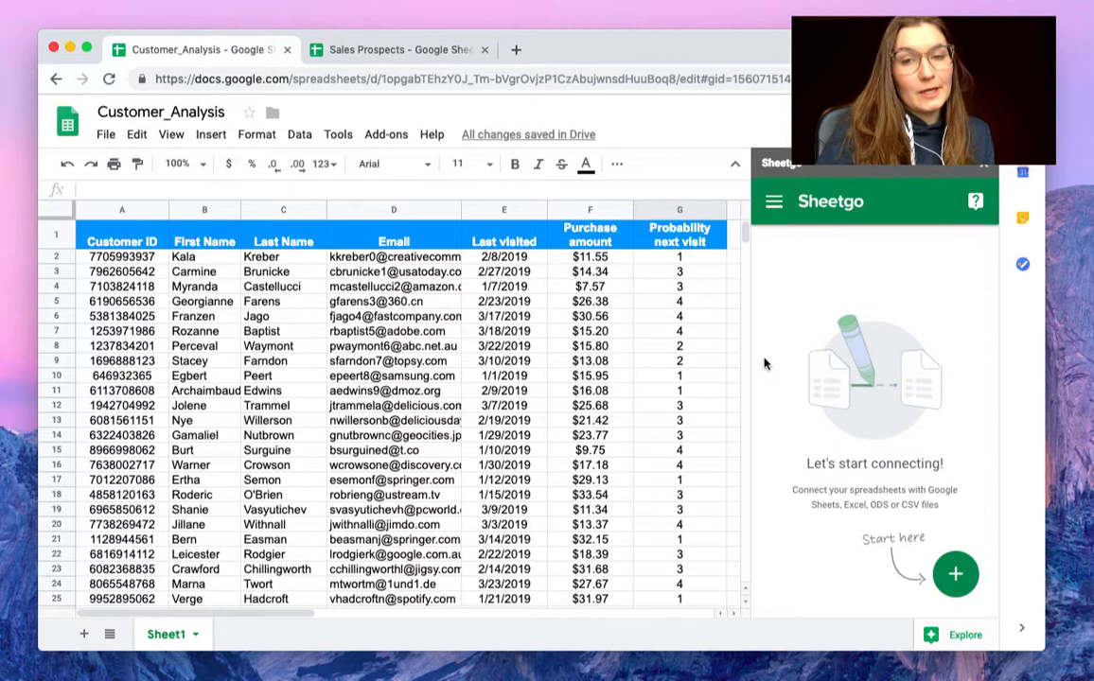
mouse_move(783, 435)
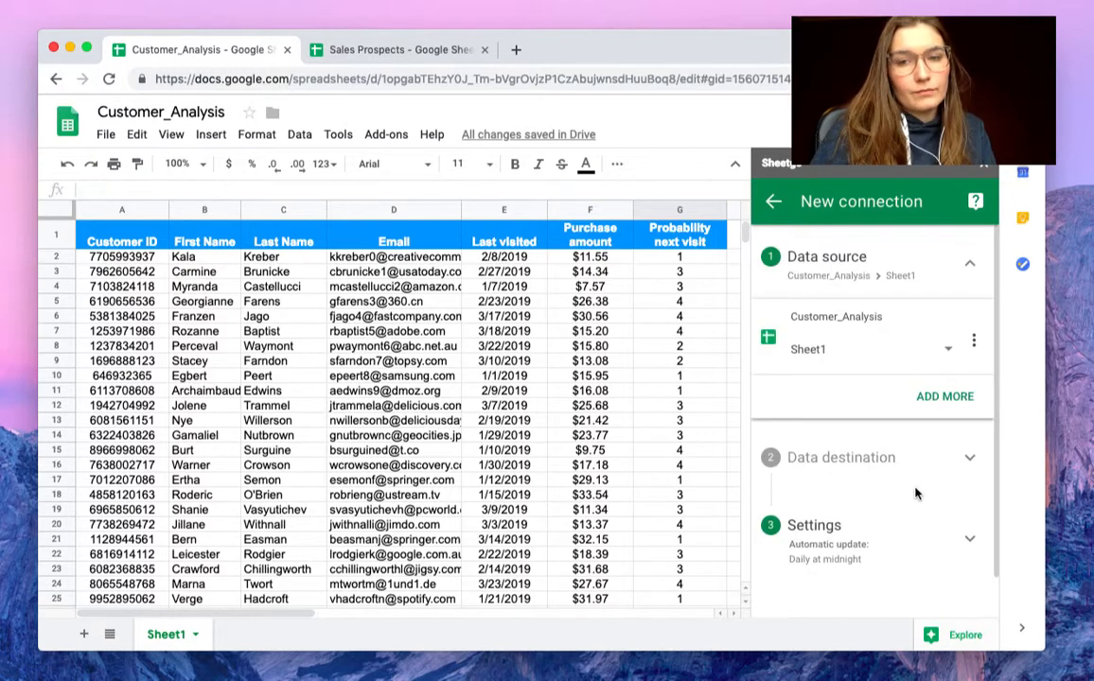
Pick the Sales Prospects spreadsheet as the connection's data destination
left_click(840, 457)
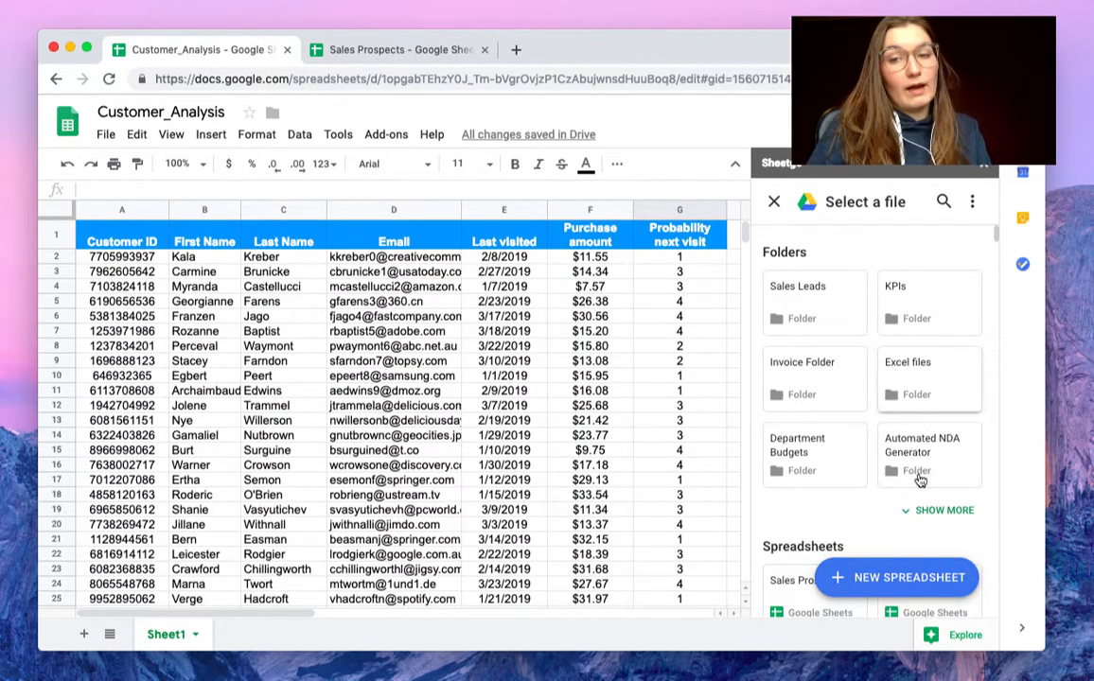
scroll("down", 3)
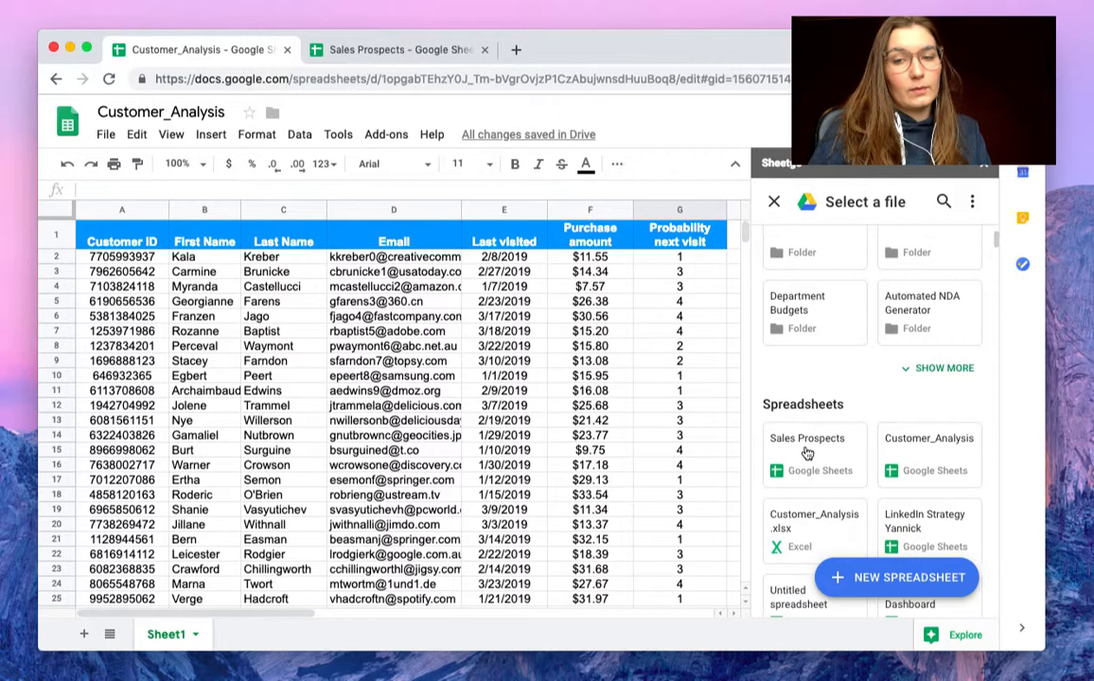
left_click(807, 455)
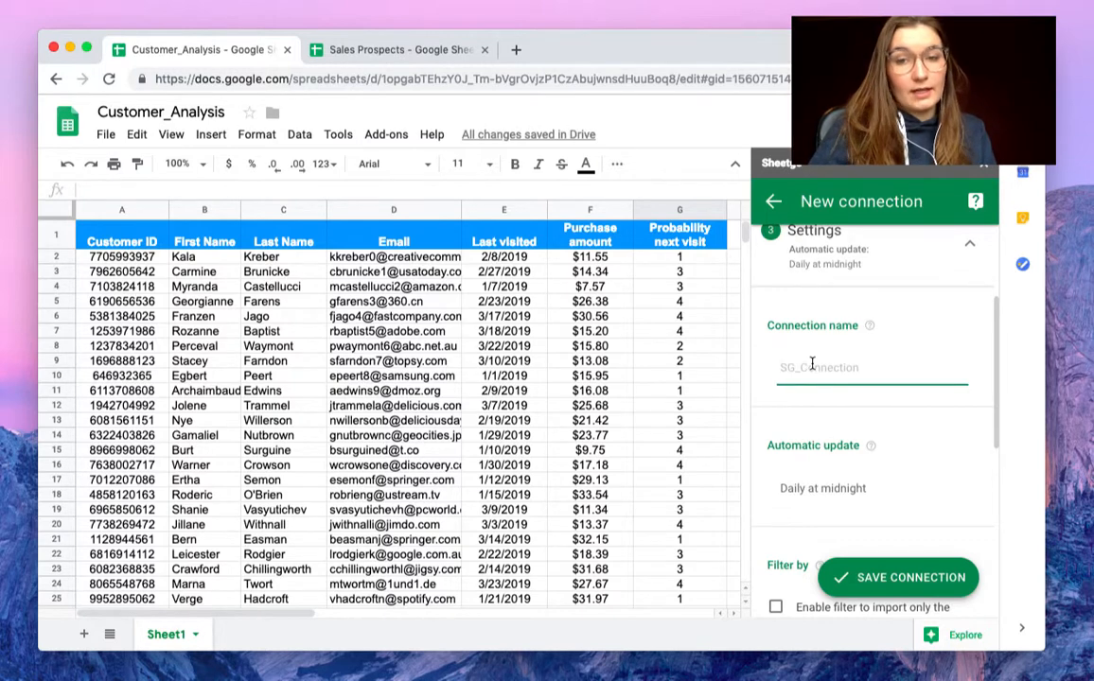
Enter 'Prospects' as the connection name and scroll down the settings
type("Prospects")
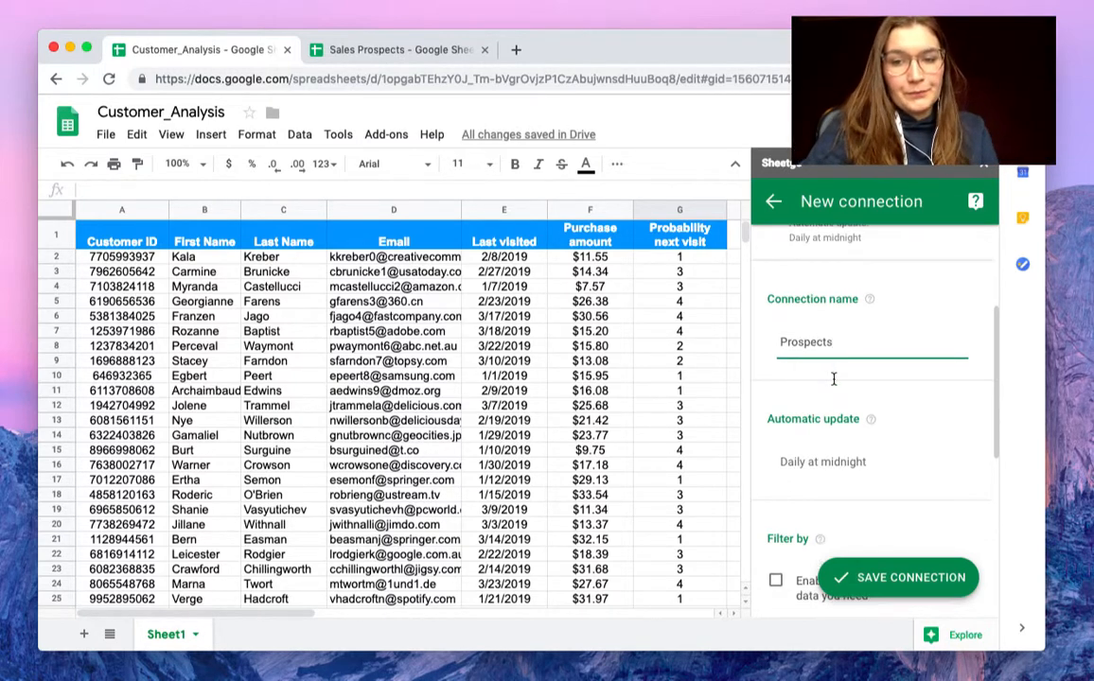
scroll("down", 3)
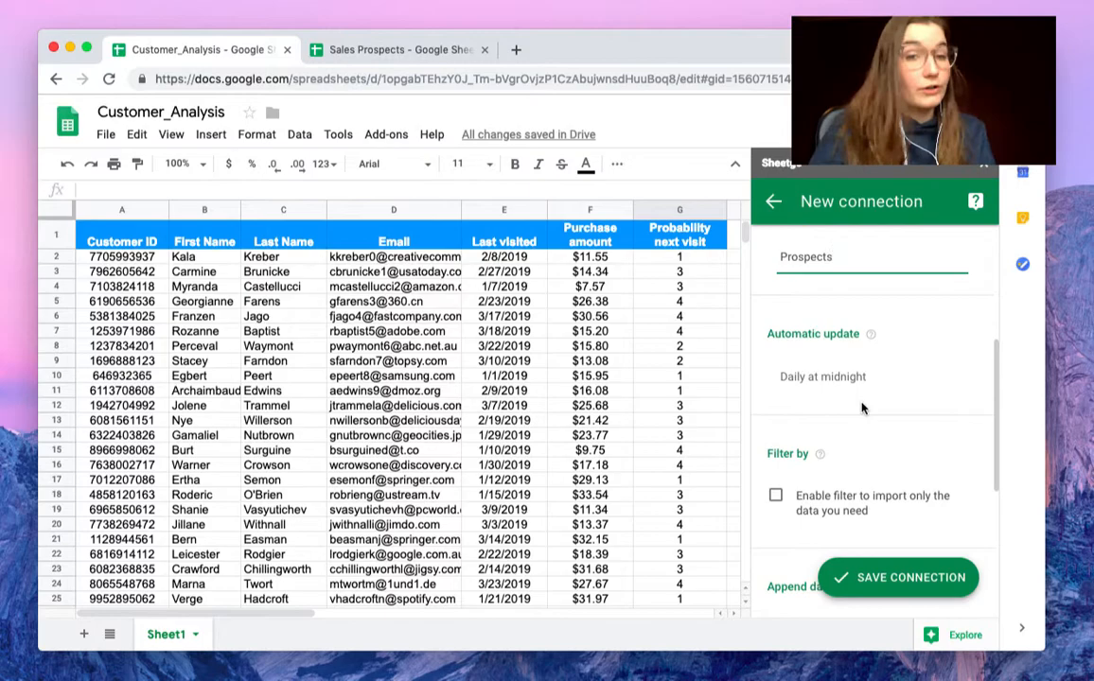
scroll("down", 3)
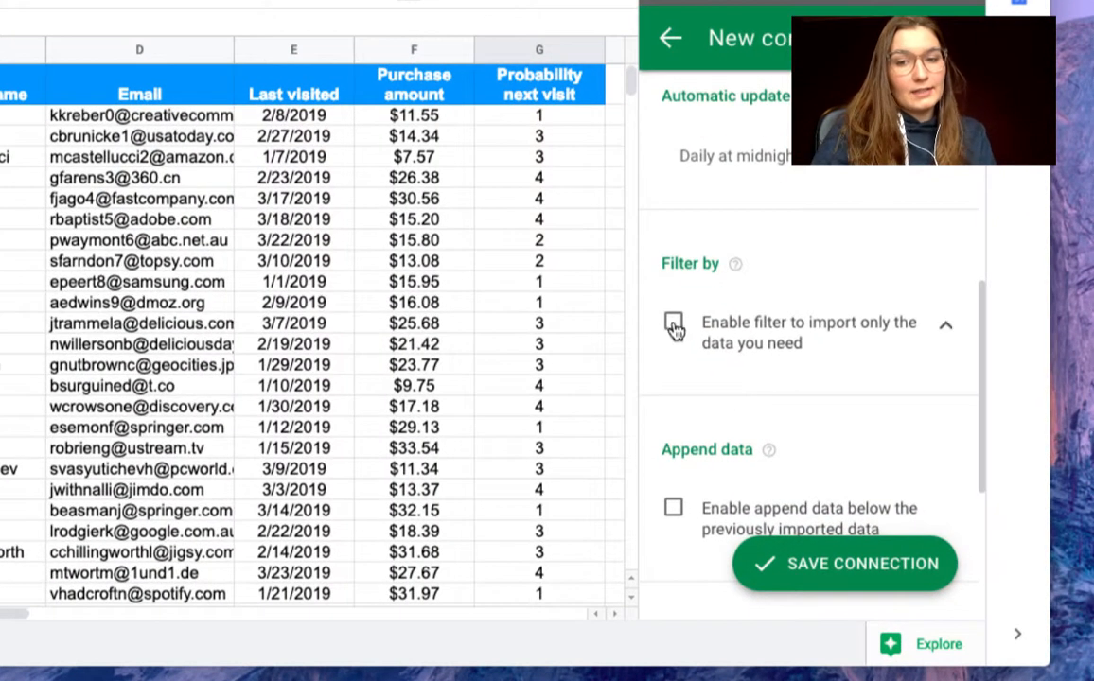
Enable a filter on Column G, Probability next visit, greater than or equal to 3
left_click(672, 323)
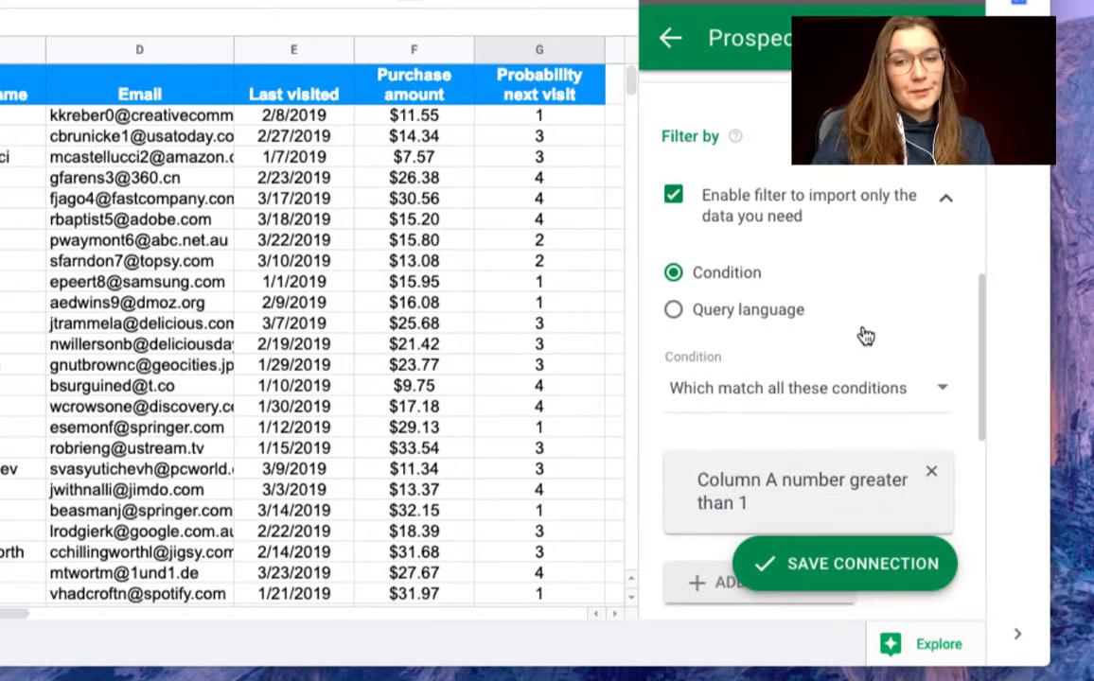
mouse_move(776, 283)
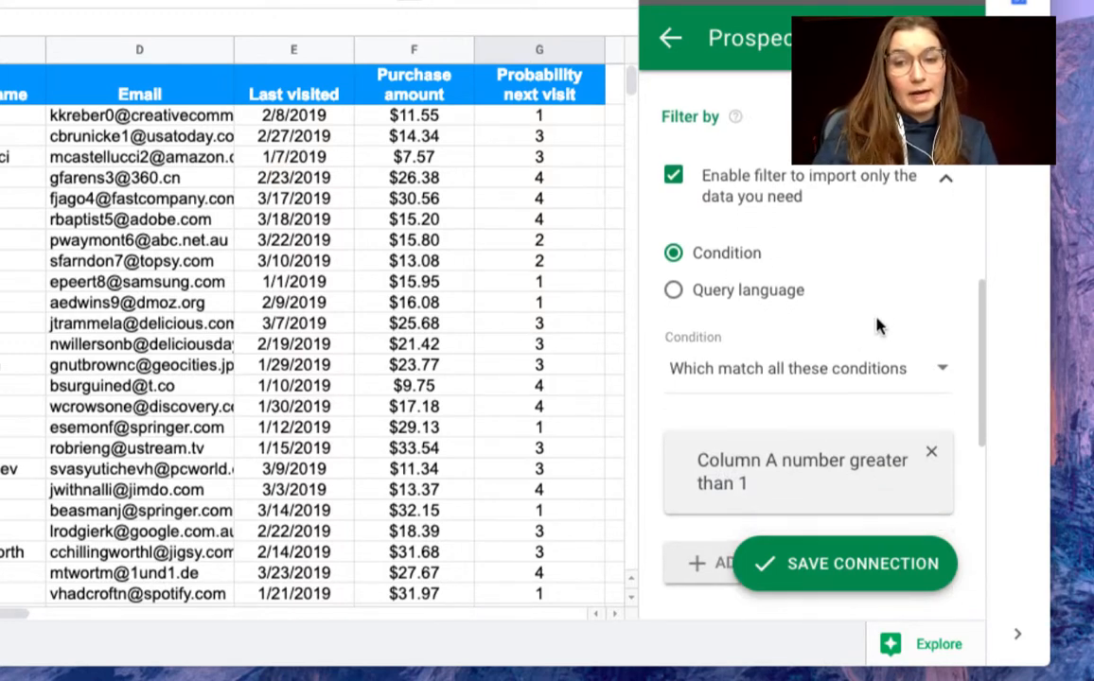
scroll("down", 3)
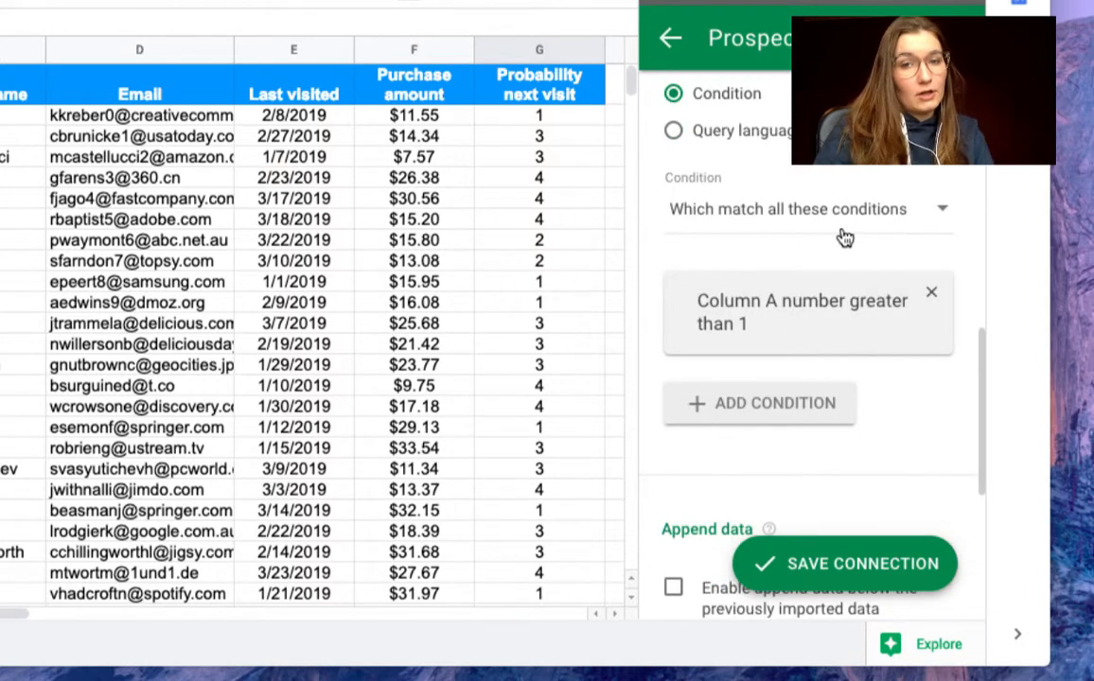
left_click(801, 313)
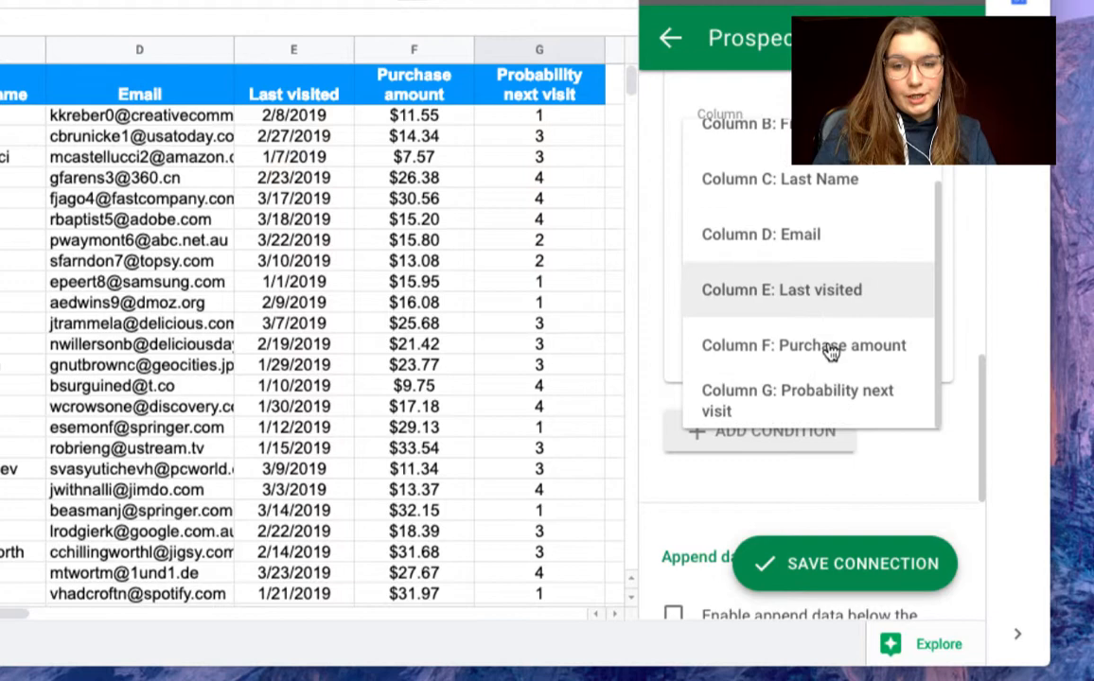
left_click(797, 400)
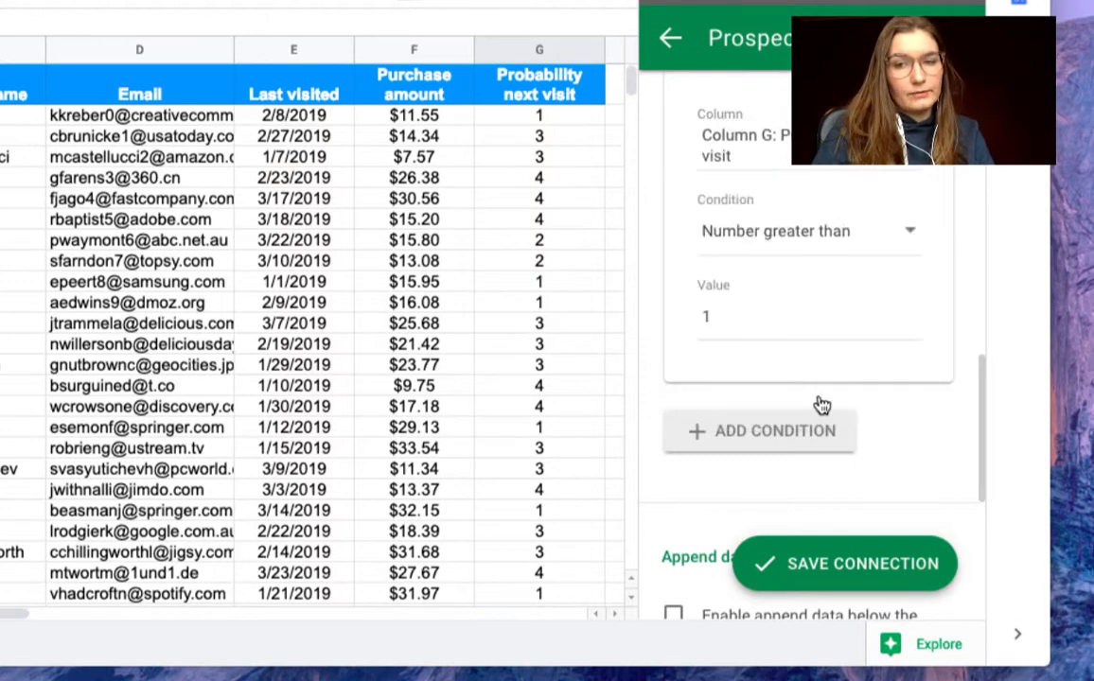
mouse_move(819, 230)
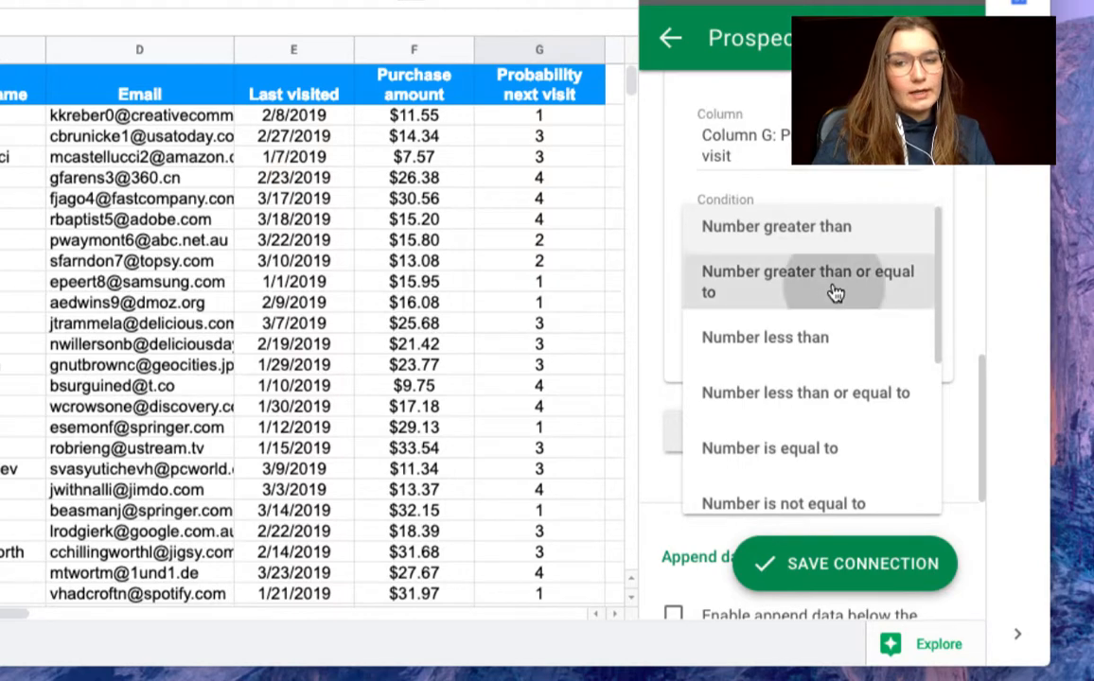
left_click(807, 281)
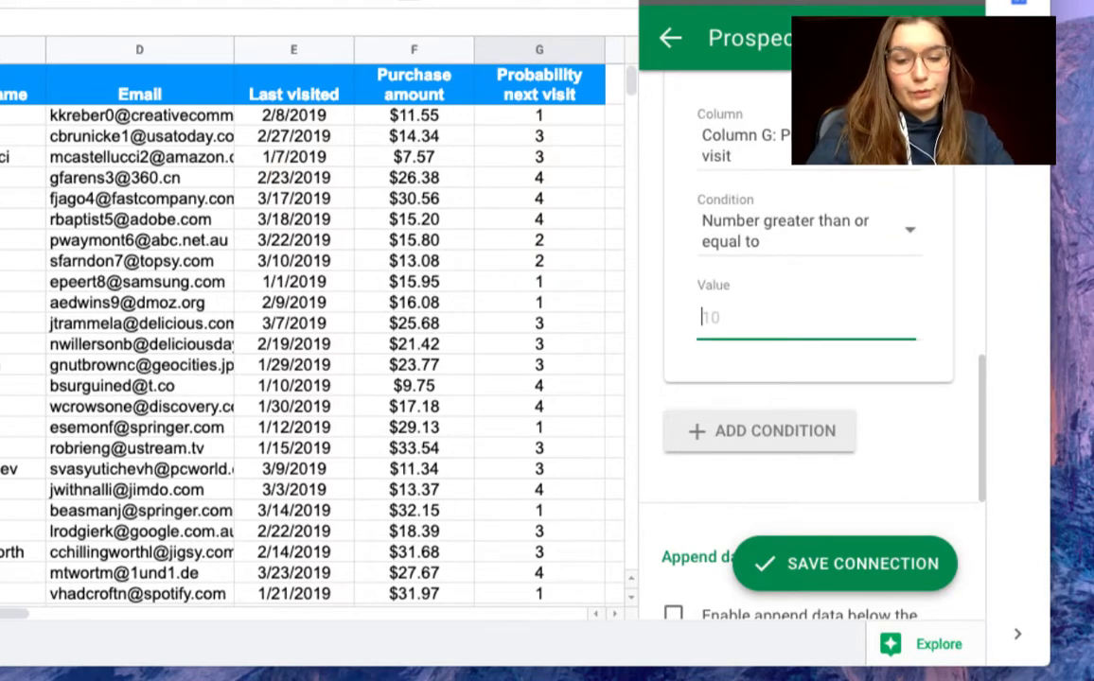
type("3")
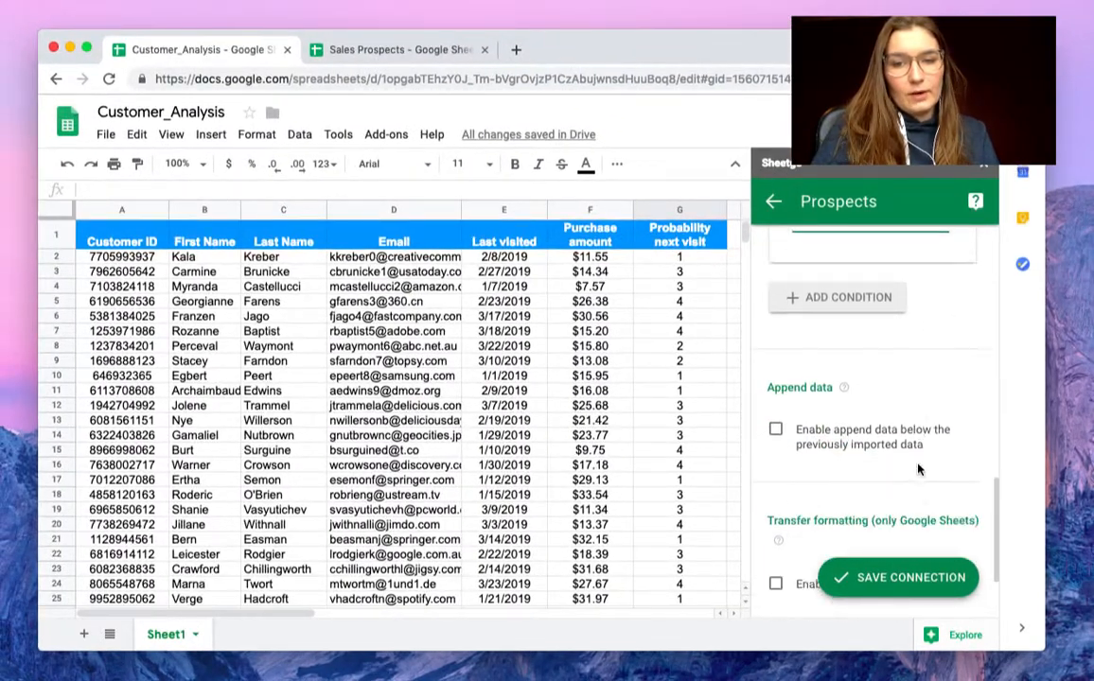
Enable transfer formatting and save the Prospects connection
scroll("down", 3)
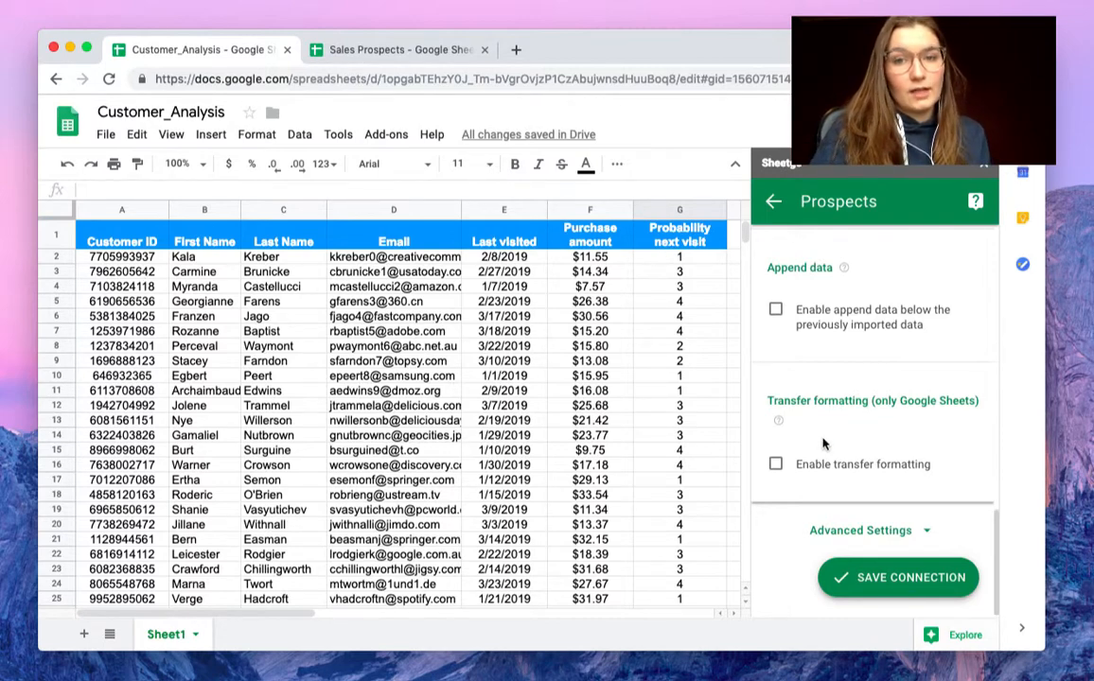
left_click(775, 463)
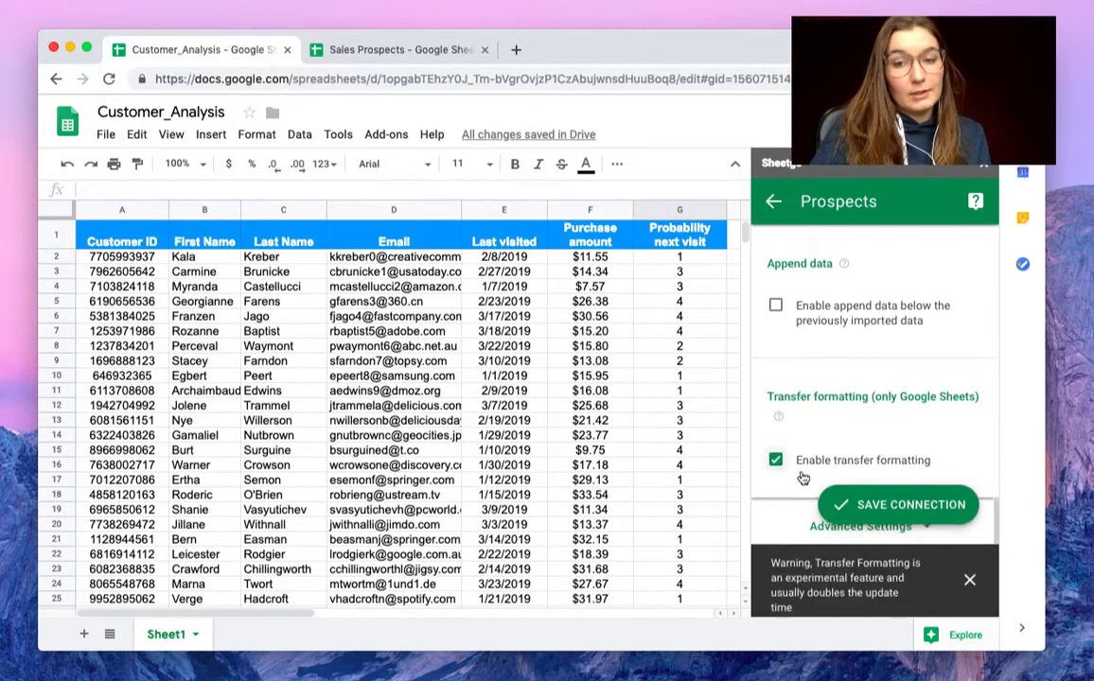
left_click(970, 579)
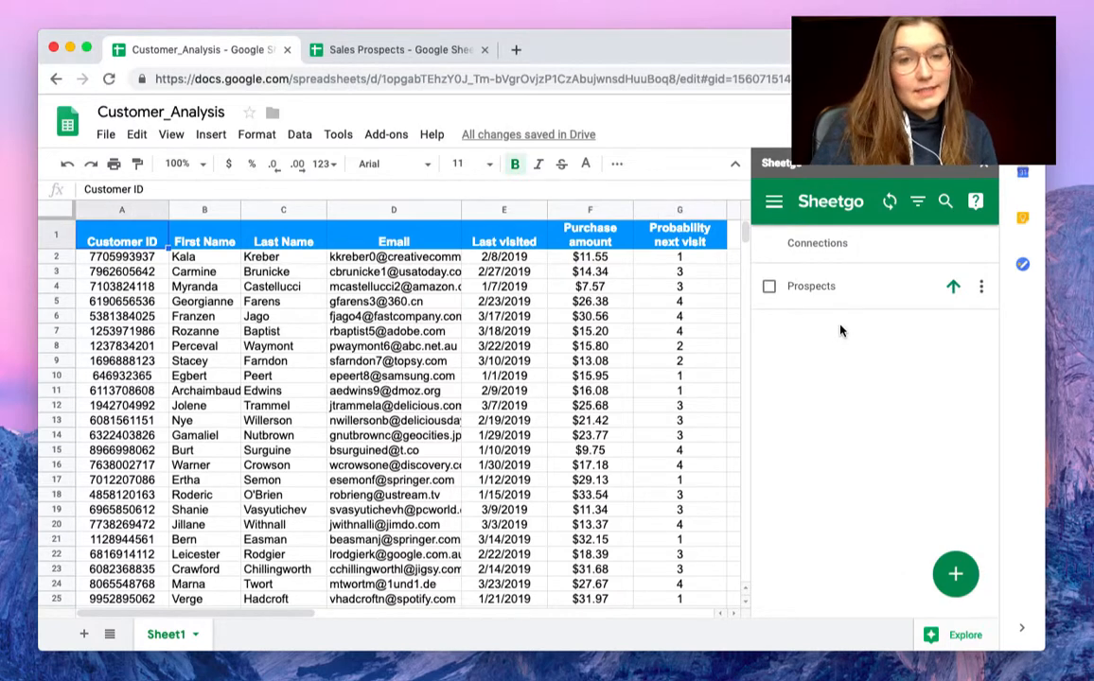
mouse_move(388, 69)
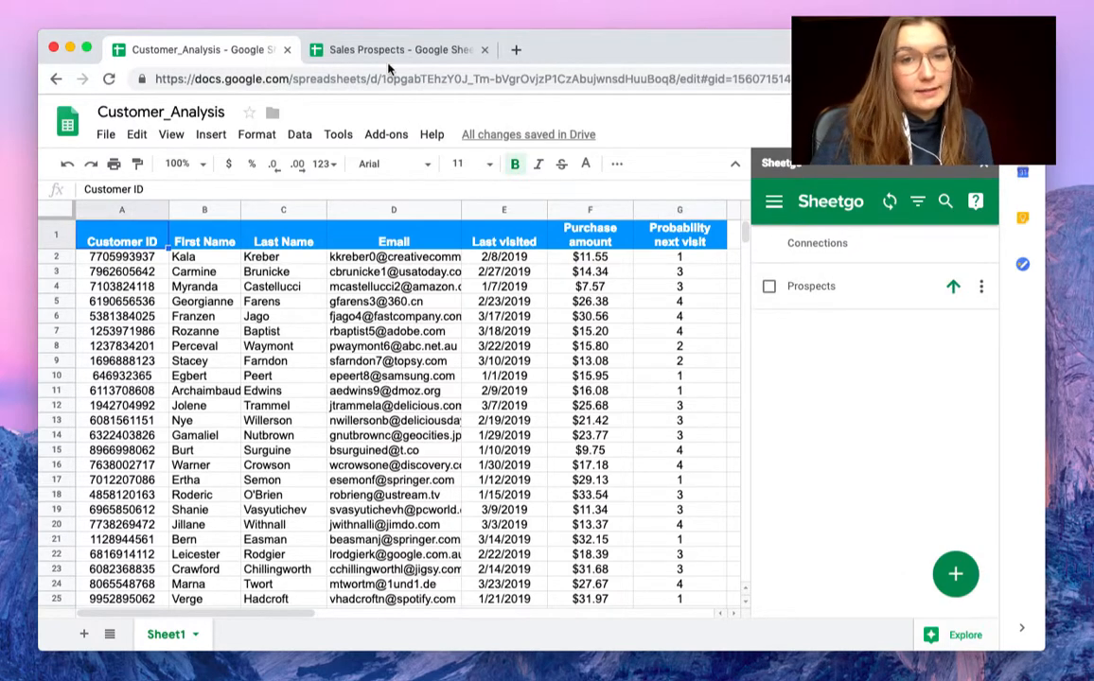
Switch to Sales Prospects and view the new Prospects sheet of filtered customers
left_click(398, 49)
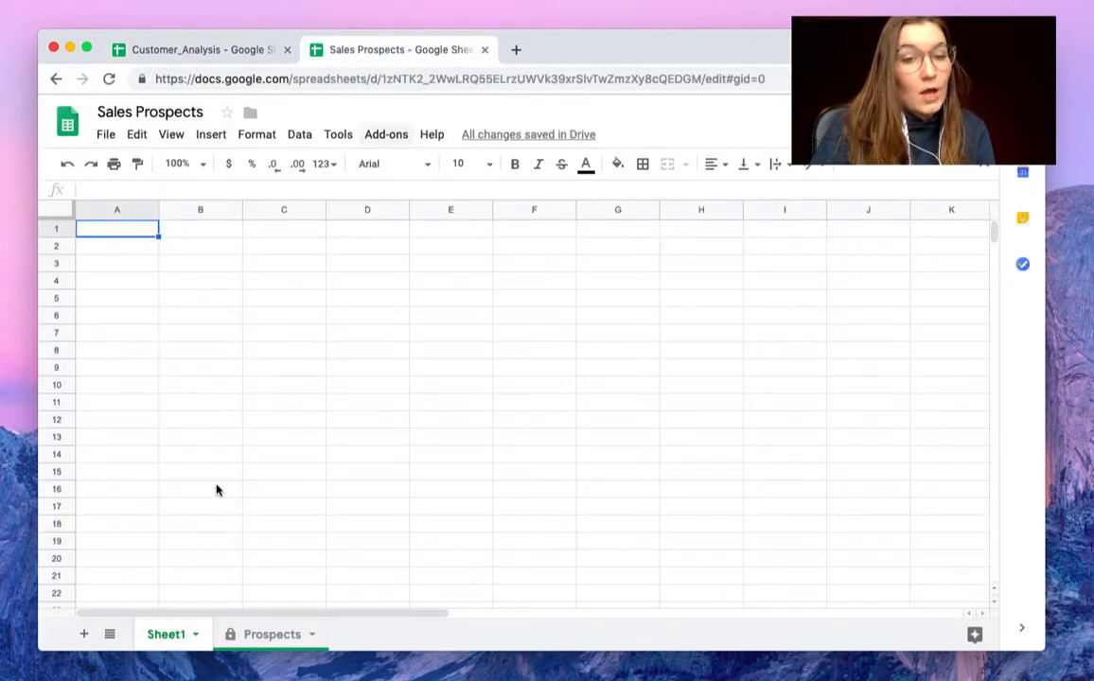
left_click(271, 634)
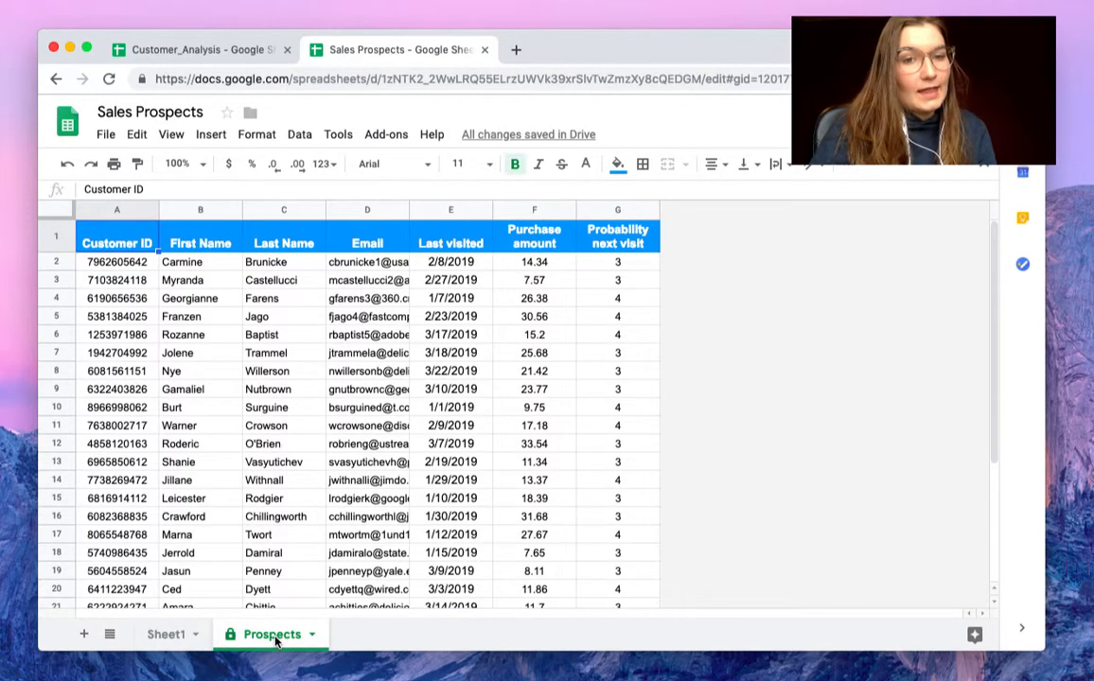